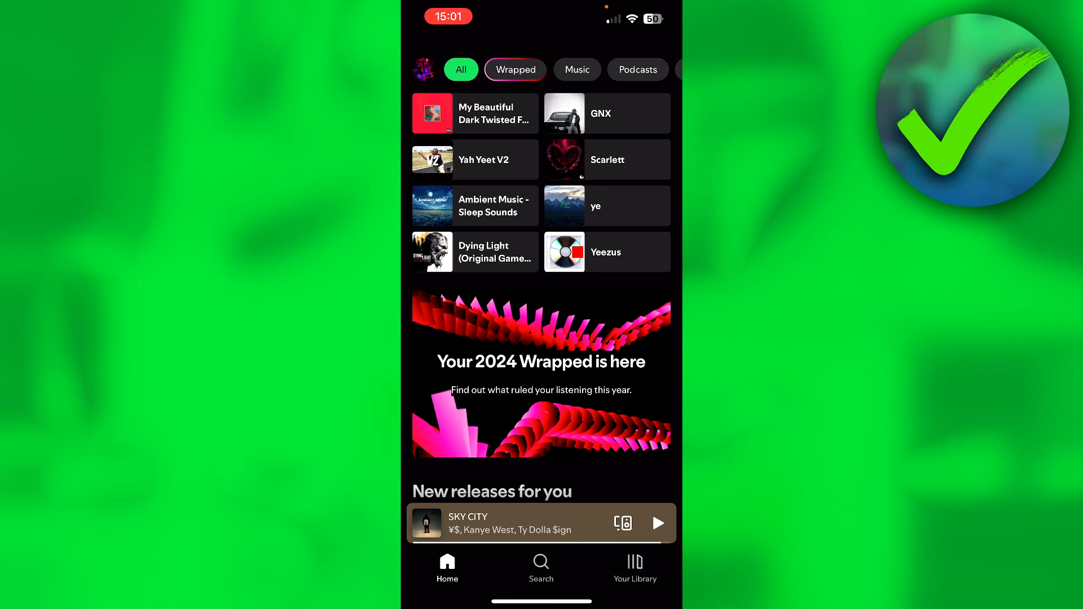
# Filter the Home feed with the Wrapped chip to show 2024 Wrapped content.
pyautogui.click(515, 70)
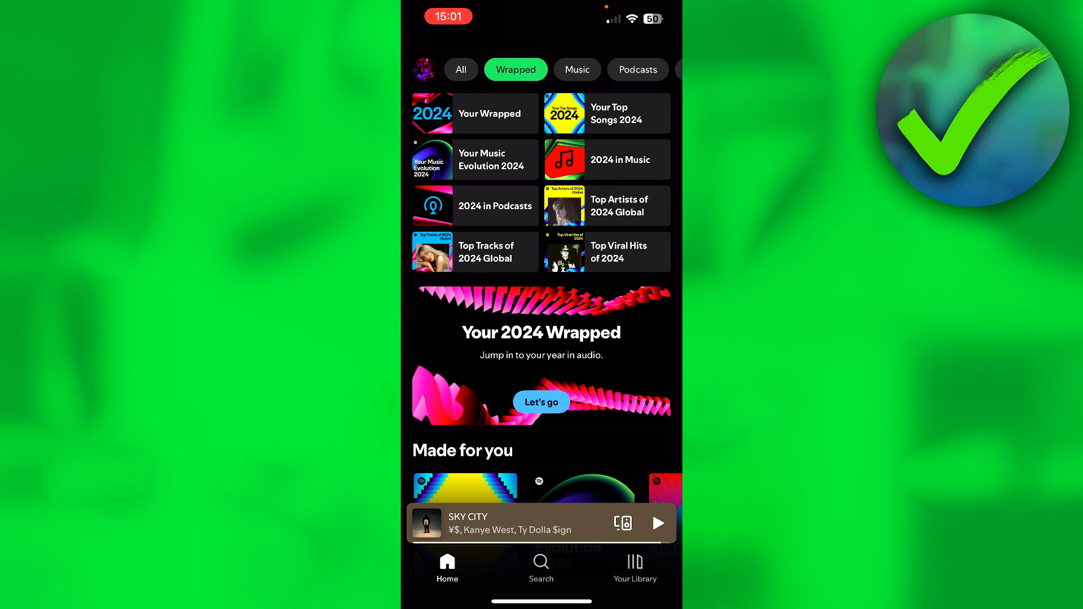
# Play Your 2024 Wrapped to the summary card with 36,310 minutes, then share it.
pyautogui.click(542, 402)
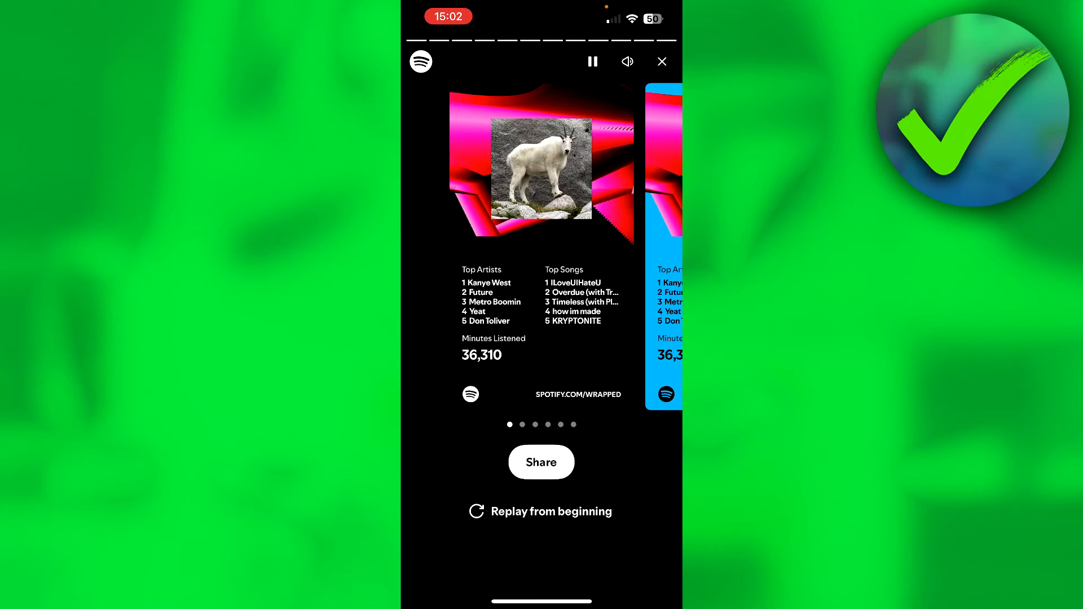
pyautogui.click(541, 463)
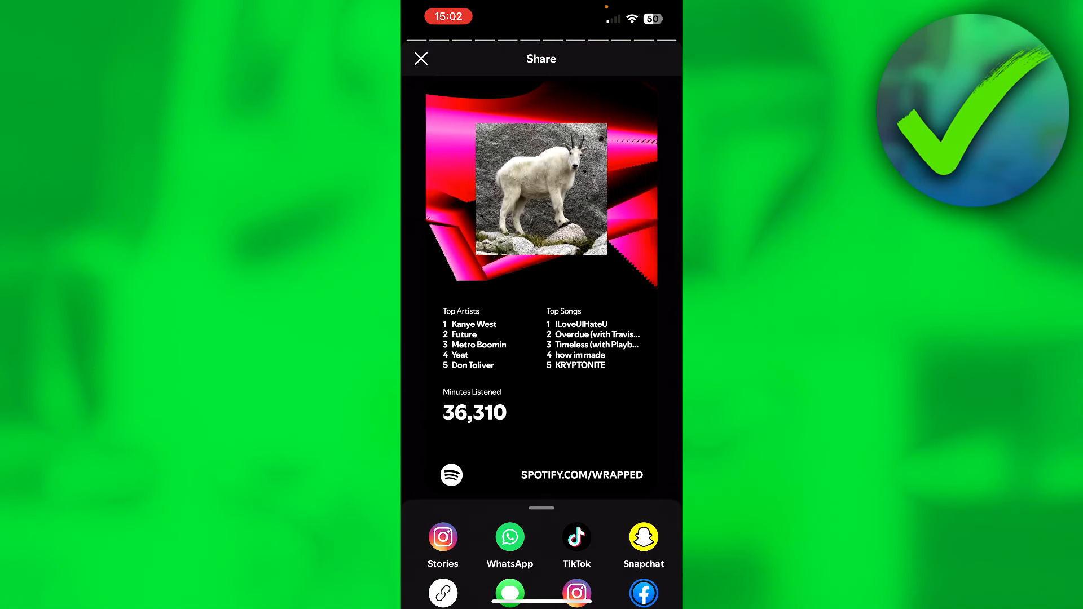